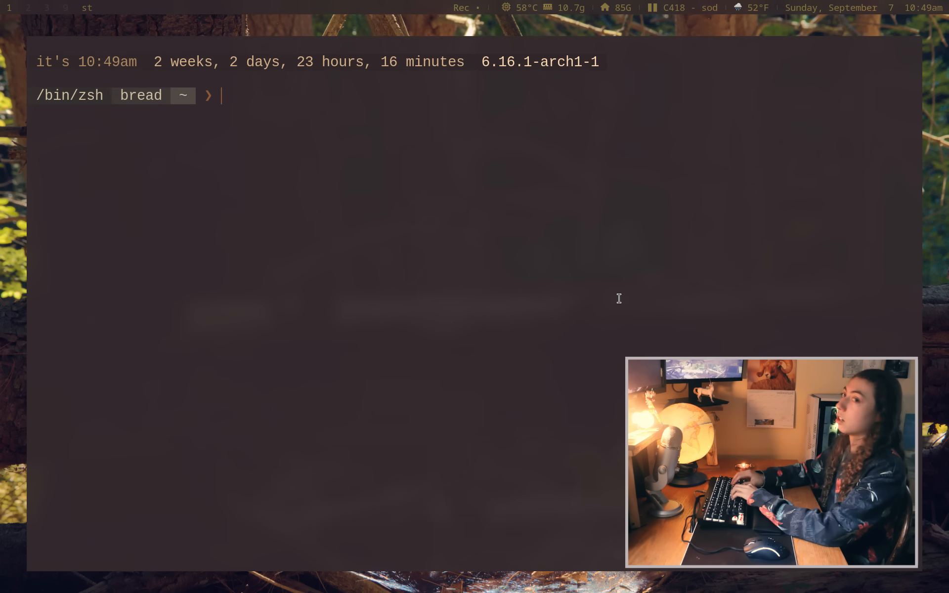
Step: Enable setopt CORRECT, run mistyped 'mann zsh', accept the correction with y, and highlight the setopt line
type("set")
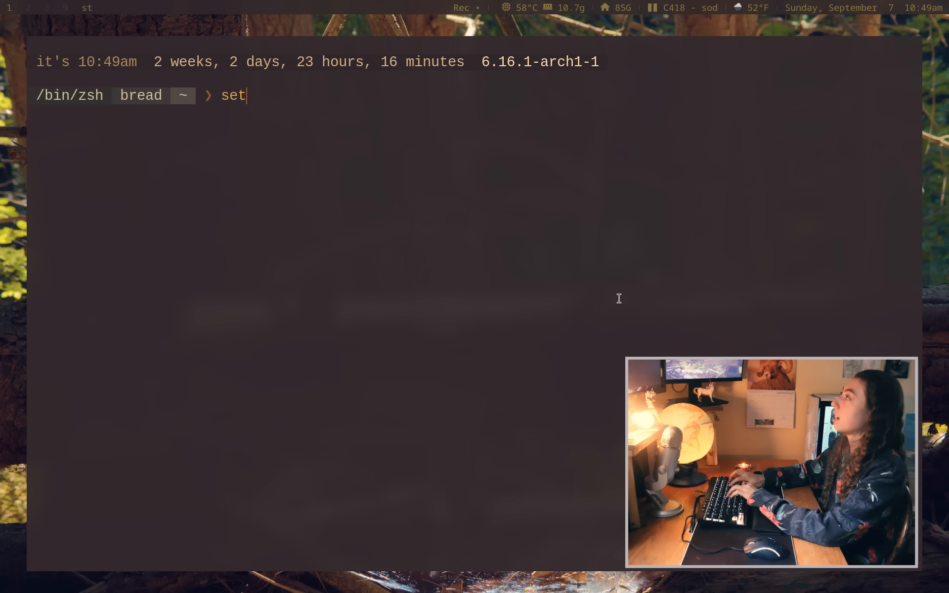
type("opt CORRECT")
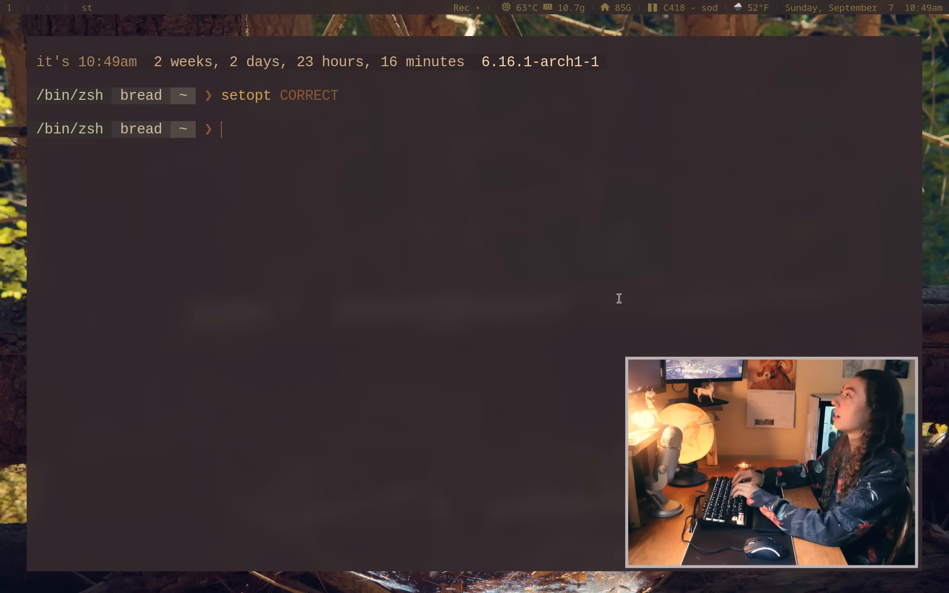
type("mann zsh")
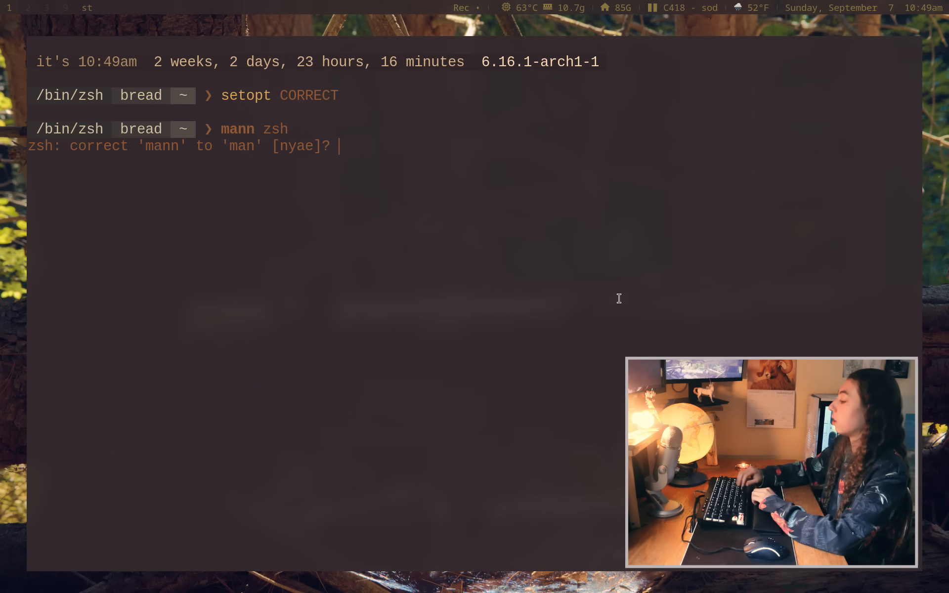
key("y")
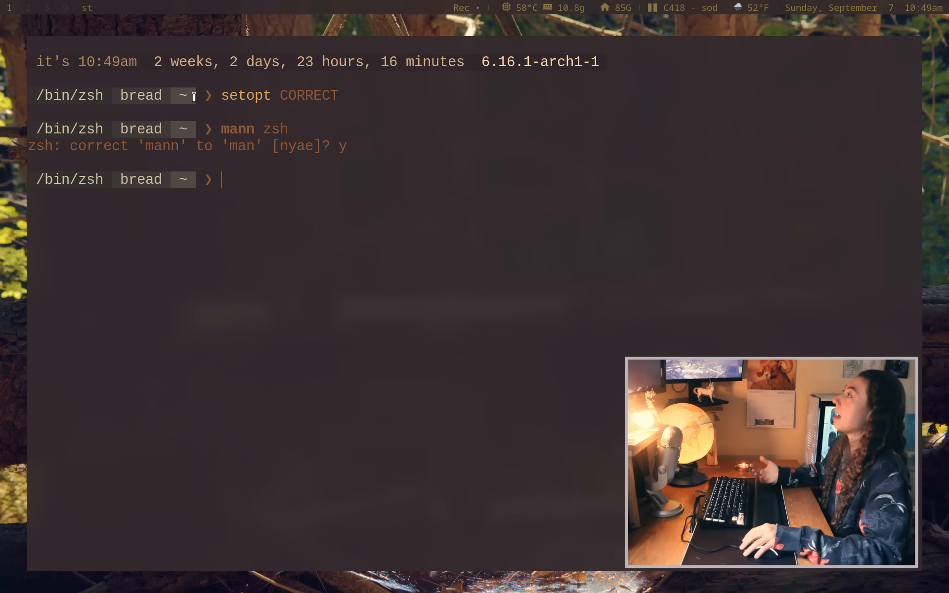
left_click_drag(220, 95, 339, 95)
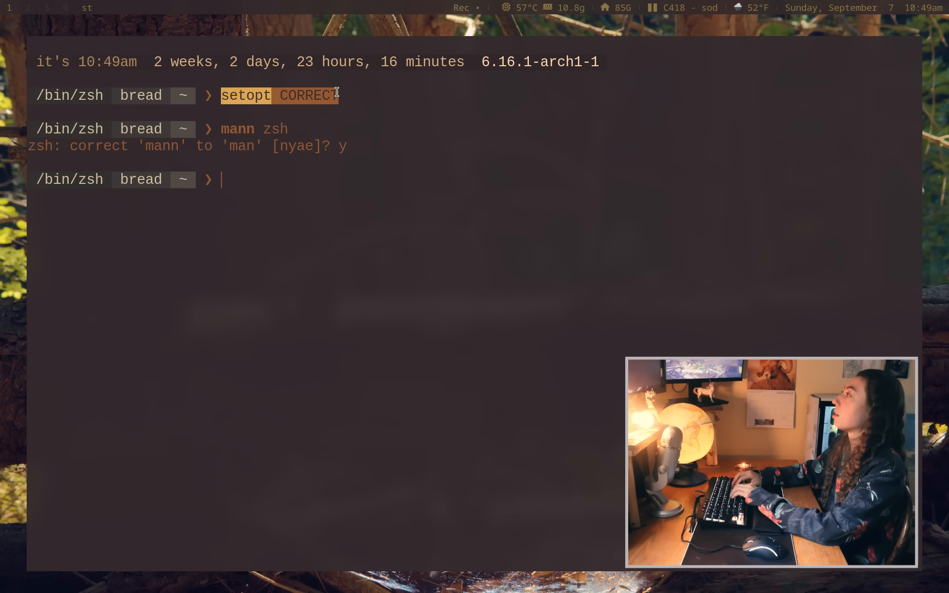
type("lsbc")
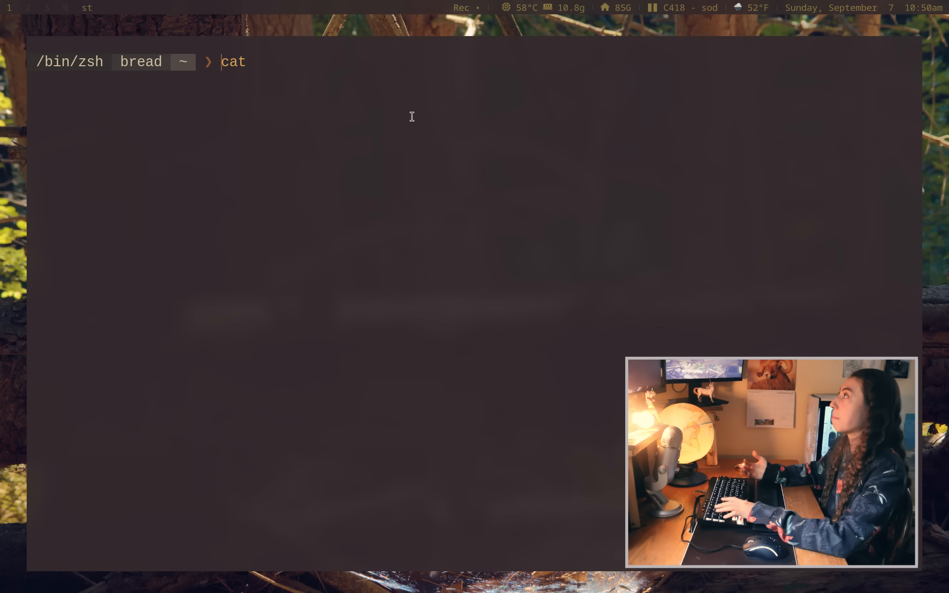
Step: Run \cat test.csv to show the raw file without the cat alias, then start the column command
type("\\")
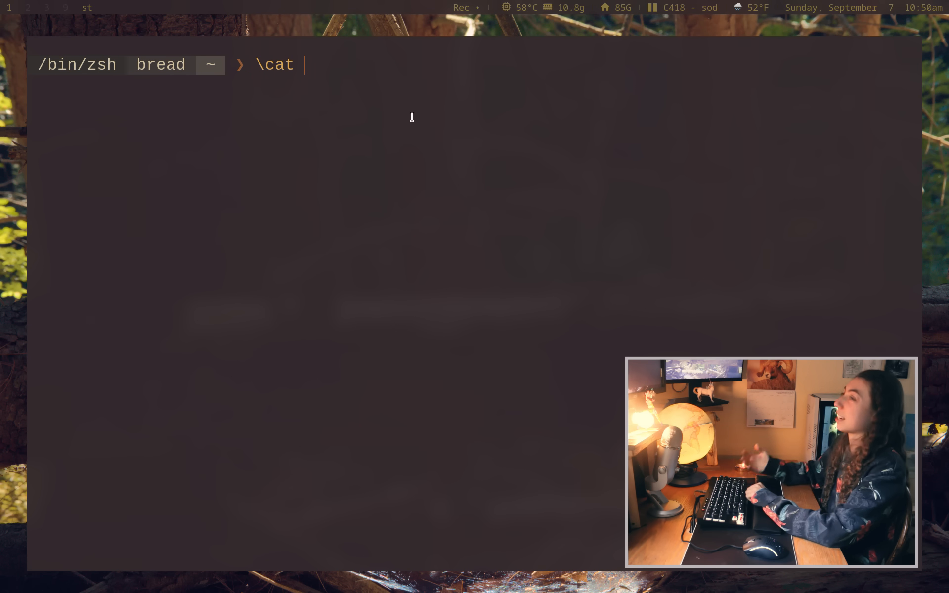
type("test.csv")
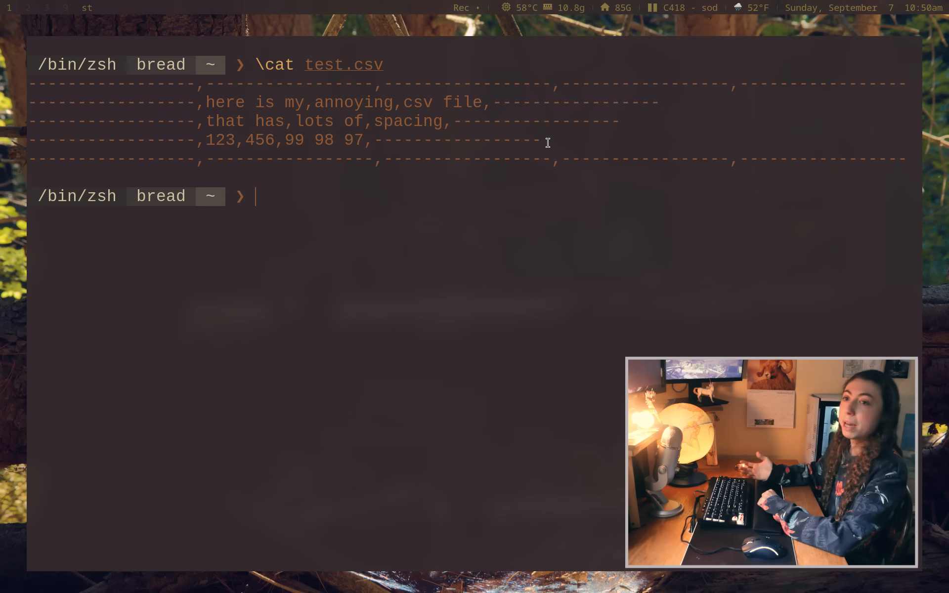
type("column")
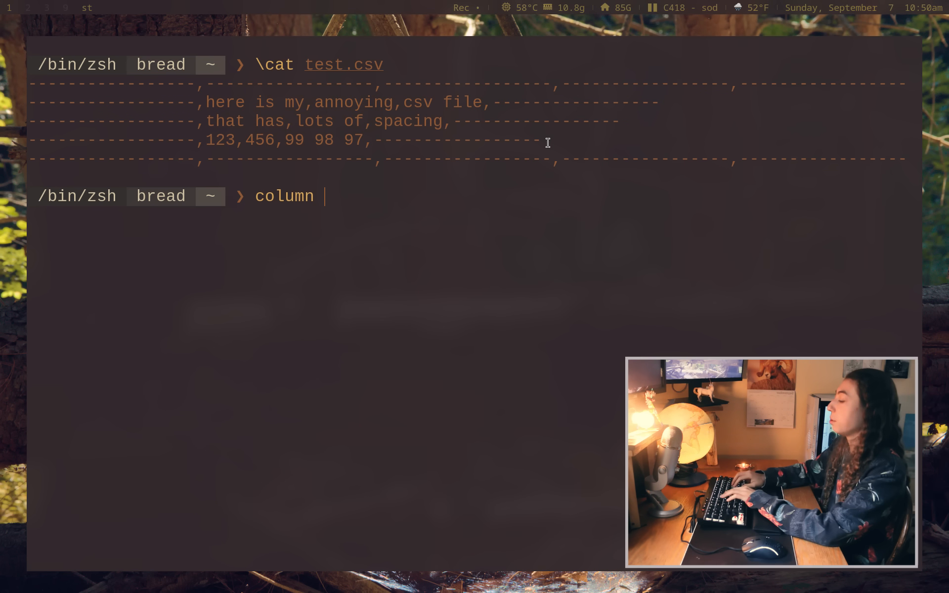
Step: Run column -t -s, test.csv so the CSV fields align into comma-split columns
type("-t")
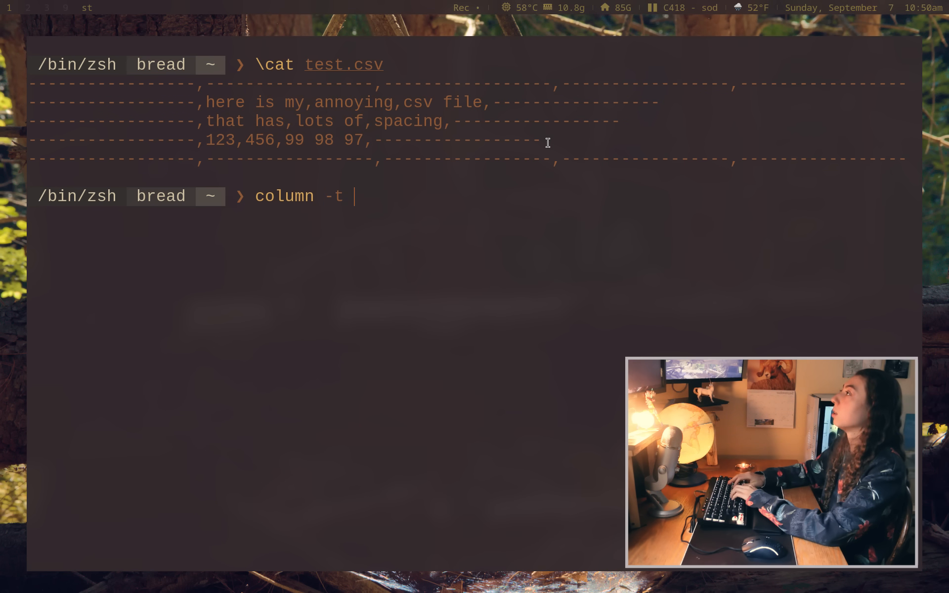
type("-s")
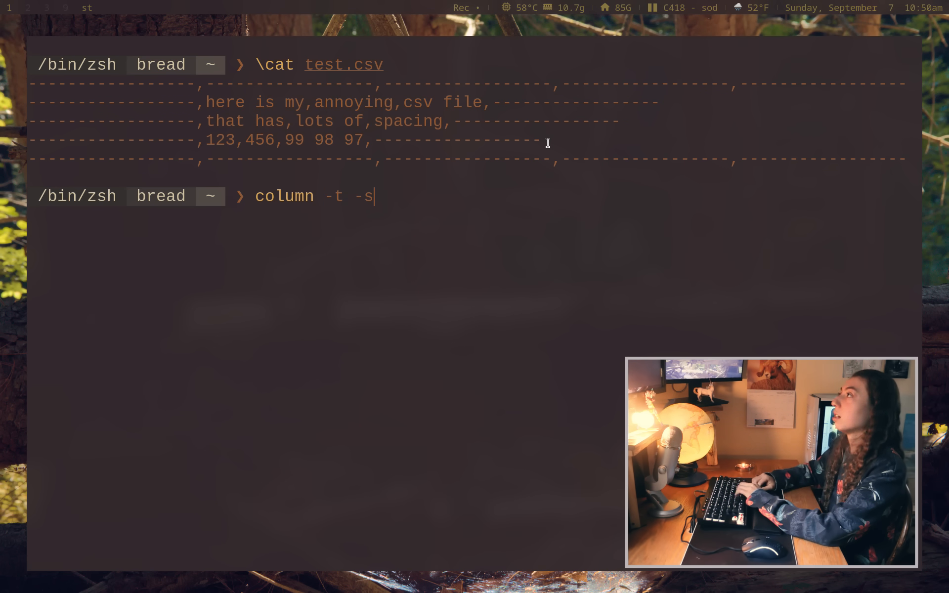
type(", test.csv")
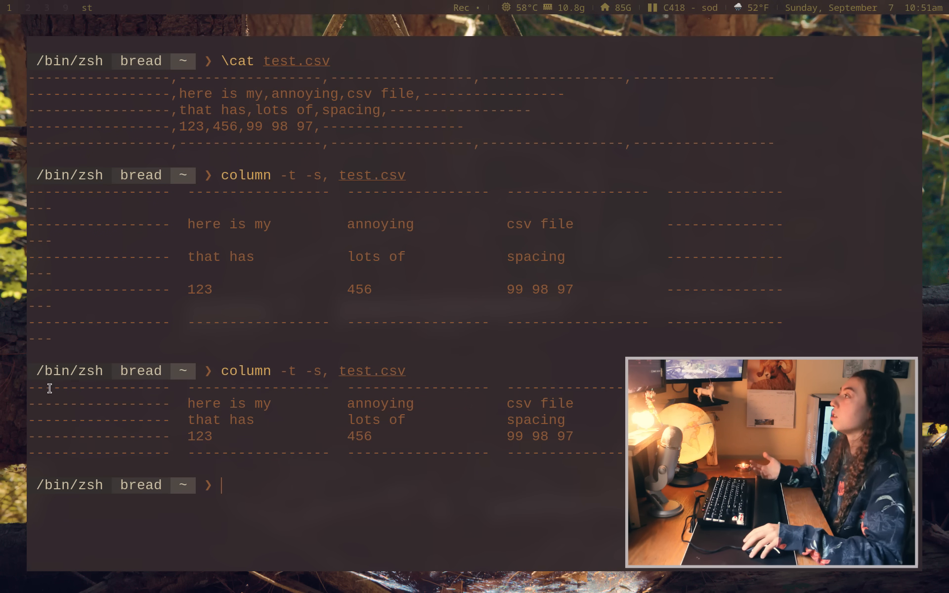
mouse_move(293, 422)
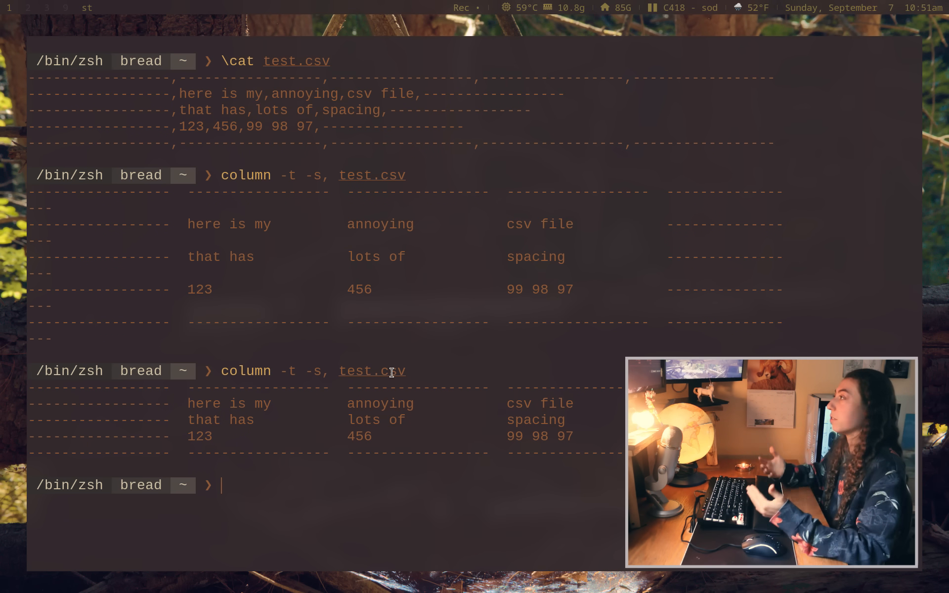
mouse_move(220, 370)
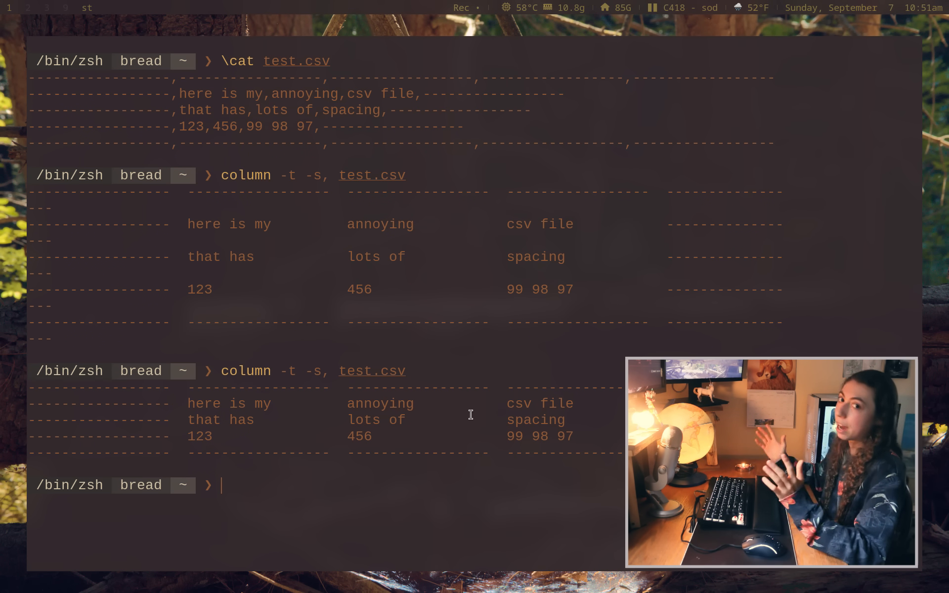
Step: Clear the screen, read through man fuser's options, and quit the manual with q
key("ctrl+l")
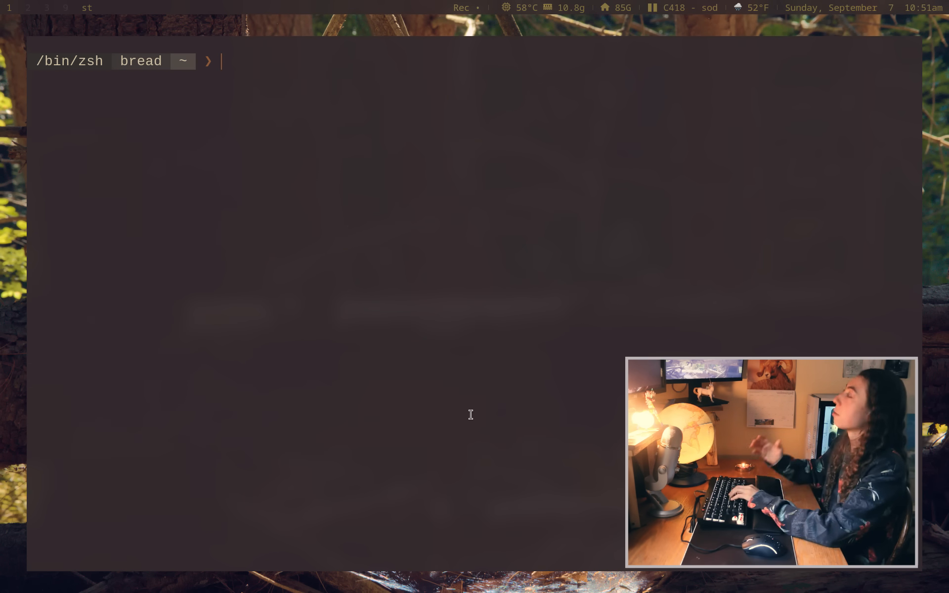
type("m")
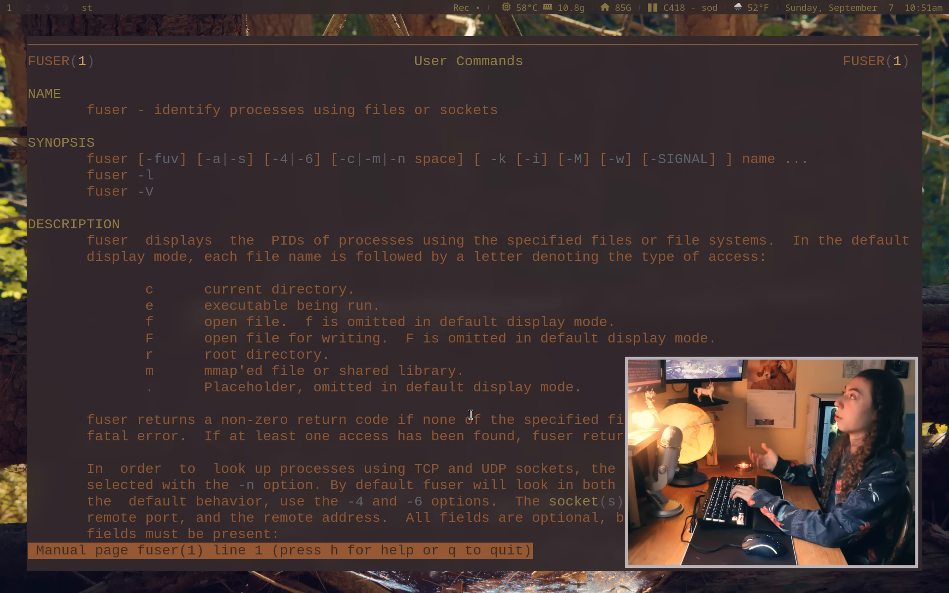
scroll("down", 3)
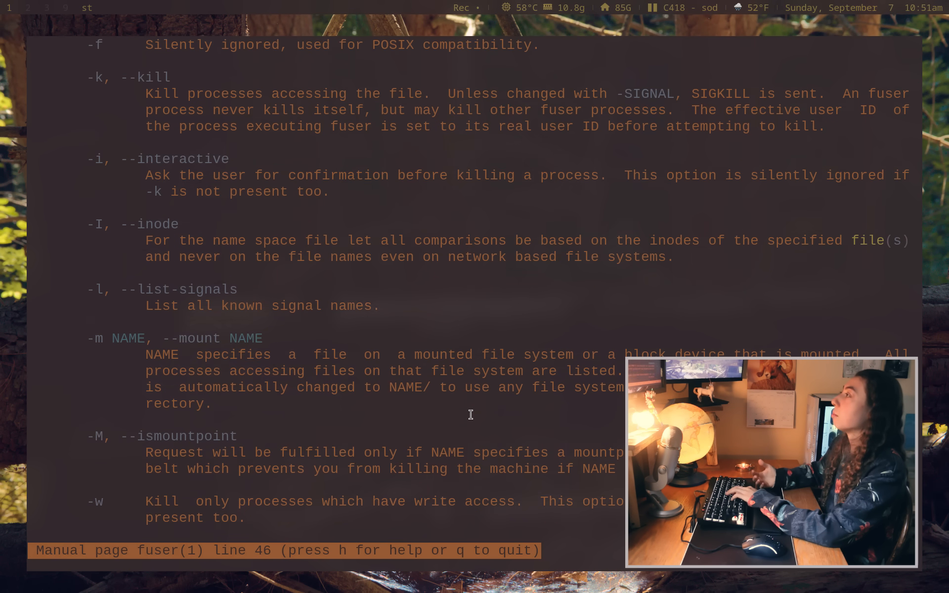
scroll("down", 3)
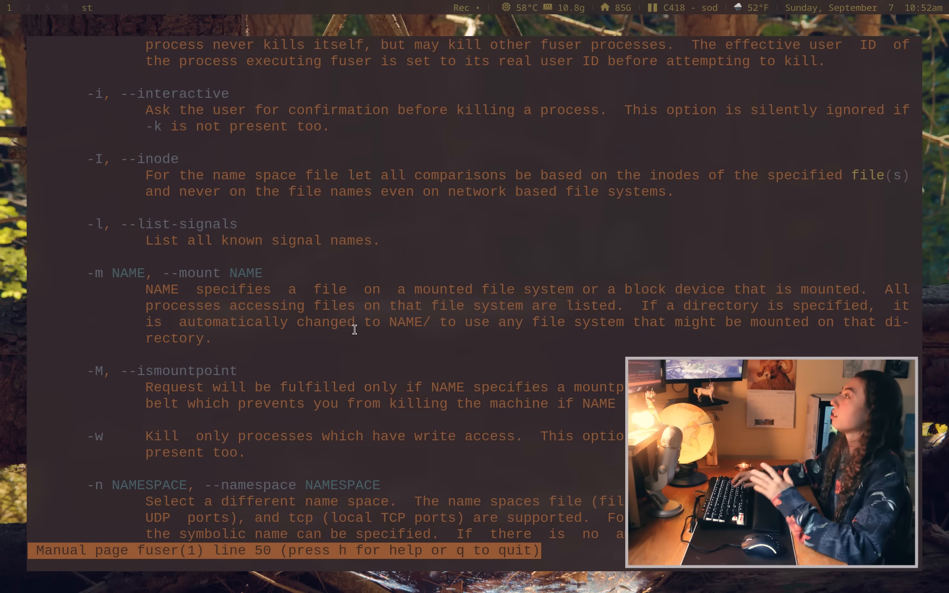
key("q")
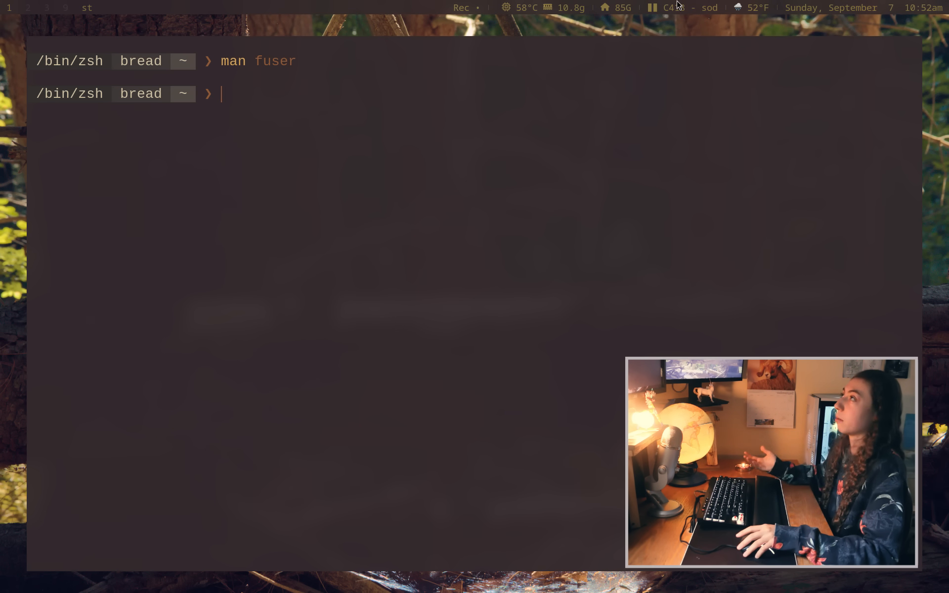
mouse_move(648, 137)
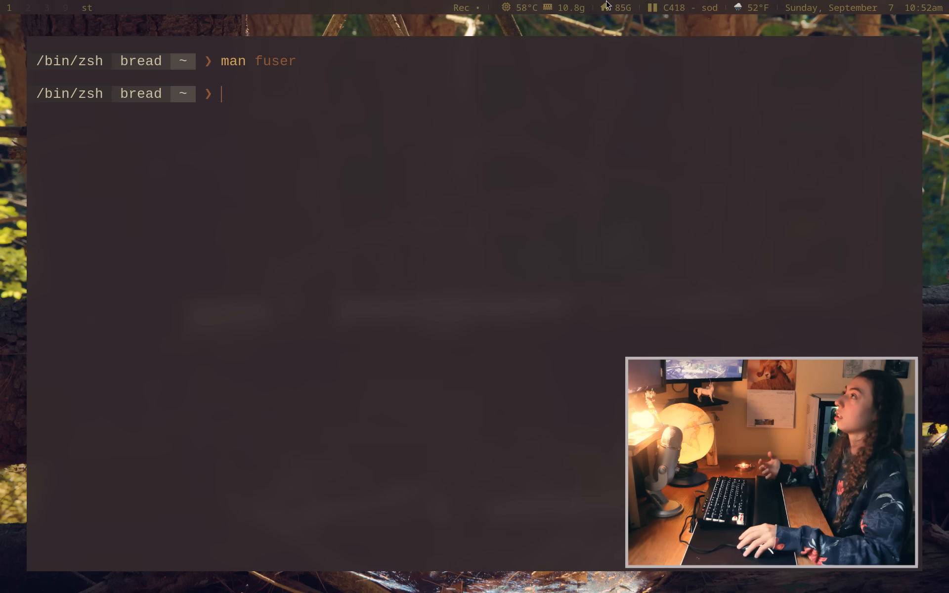
Step: Enter fuser Moosic/**/*sod*, revisit man fuser, then quit it back to the prompt
type("fuser Moosic/")
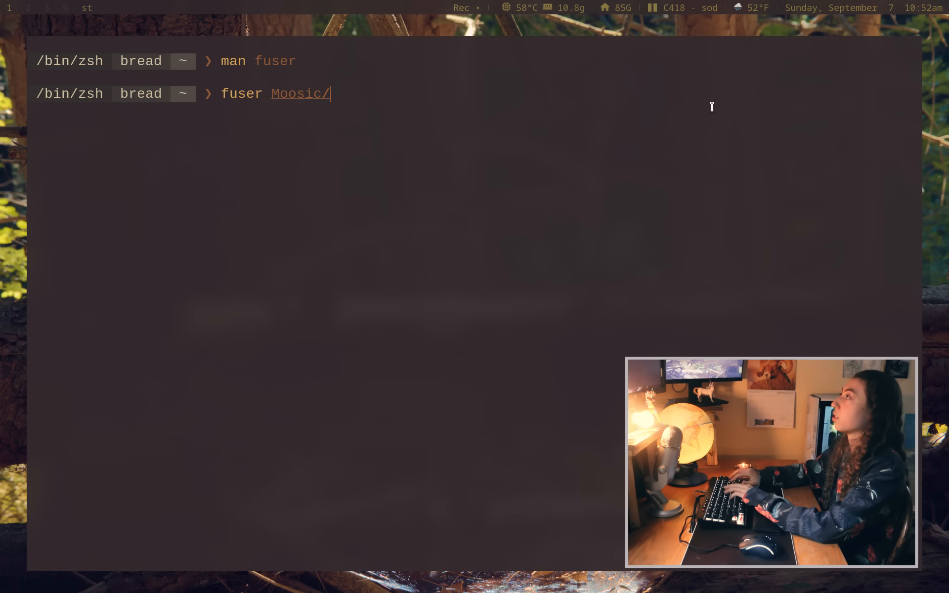
type("**/")
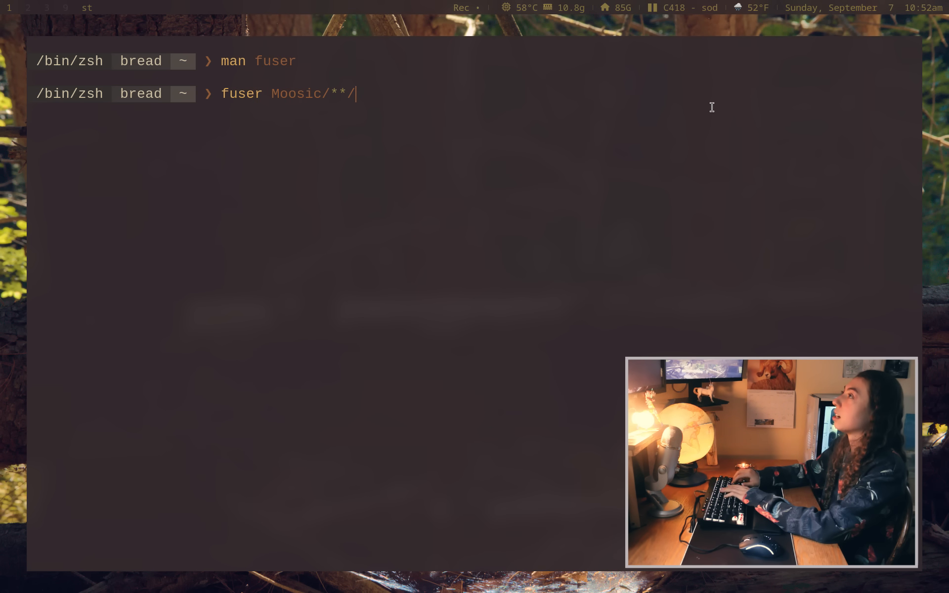
type("*sod*")
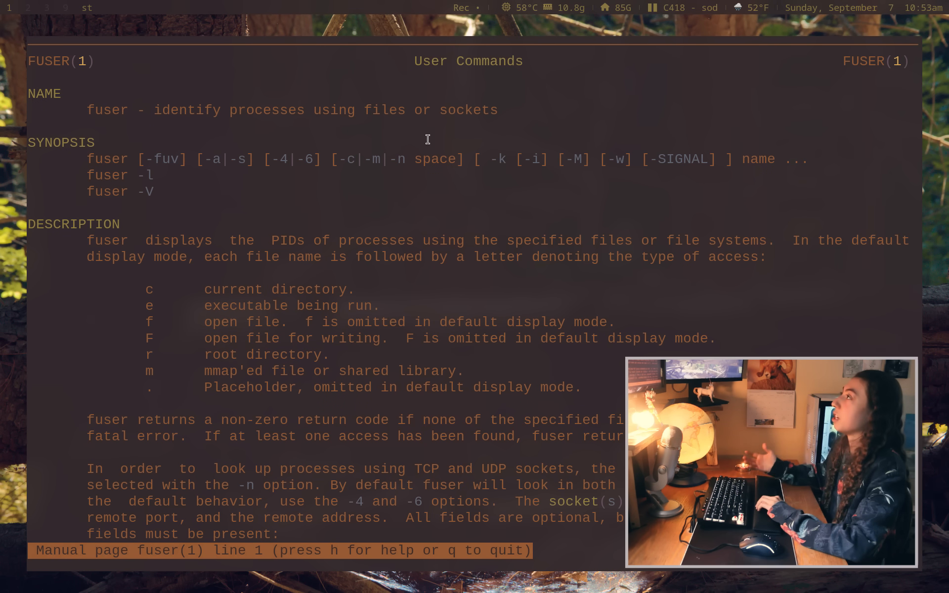
mouse_move(618, 187)
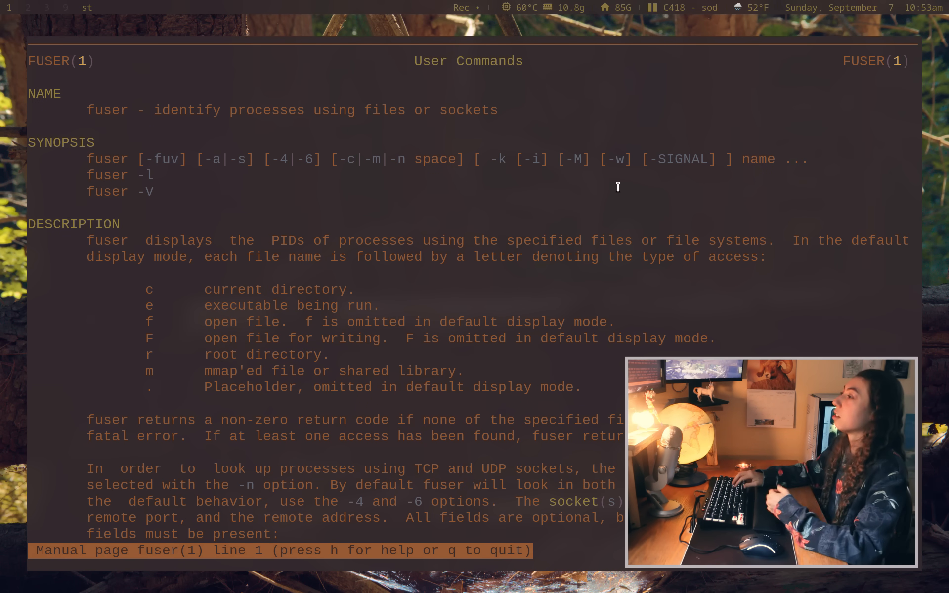
key("q")
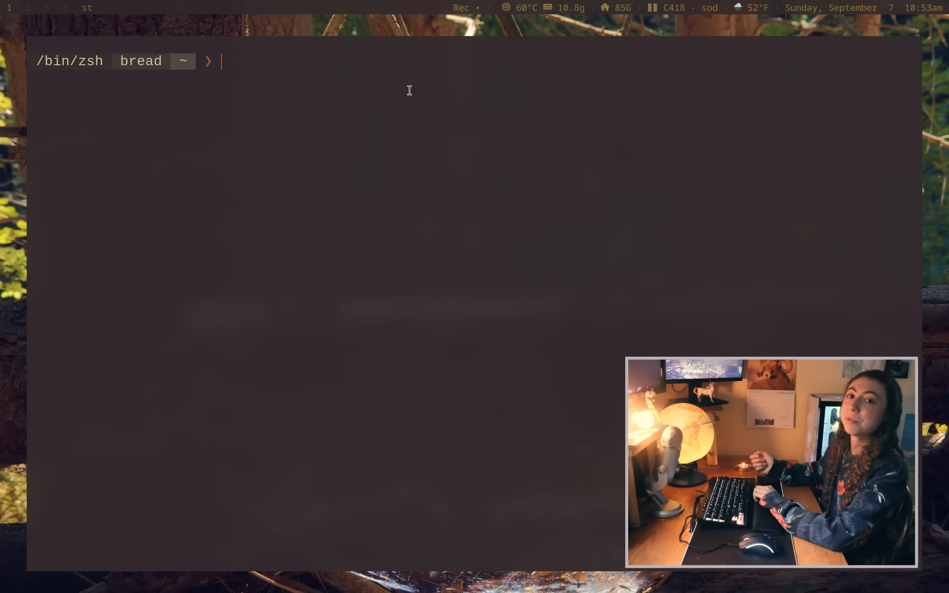
Step: Run uptime -s and uptime to show the boot date and 16 days up, then clear the screen
type("uptim")
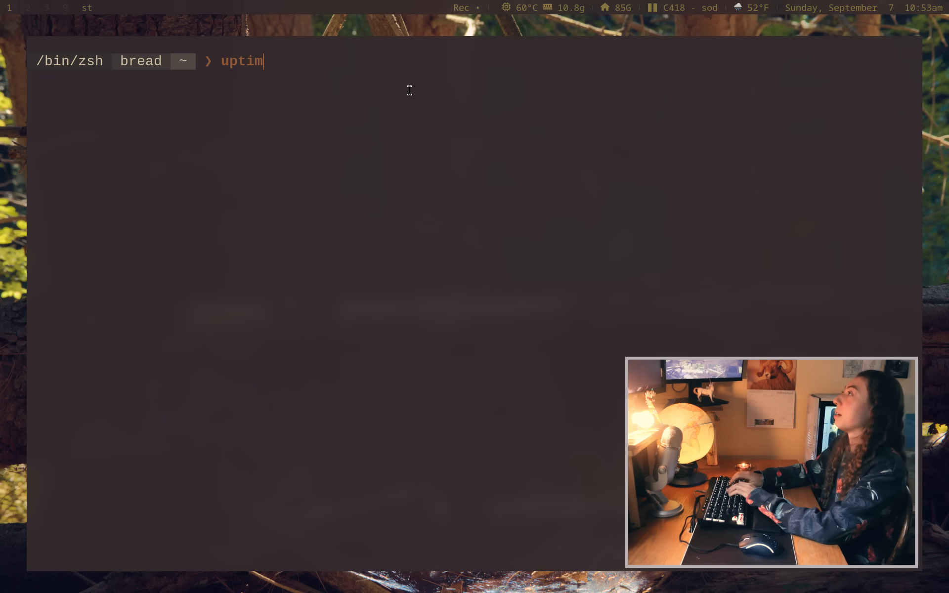
type("e -s")
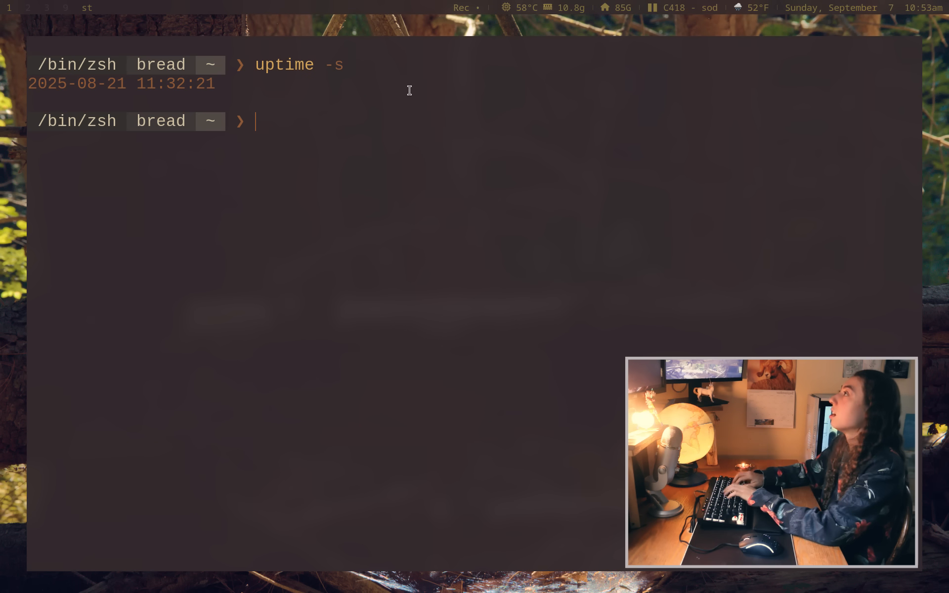
type("uptime")
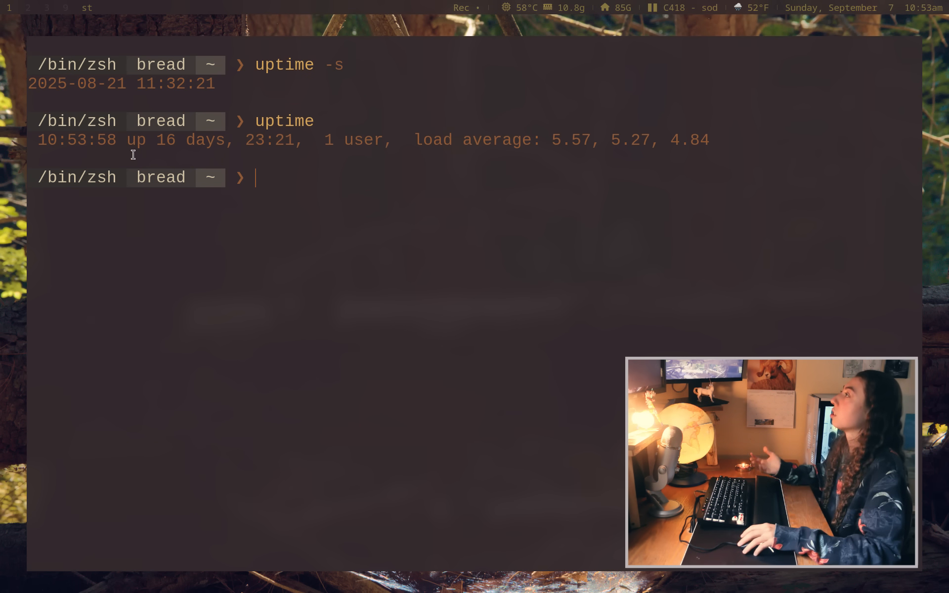
left_click_drag(147, 139, 338, 139)
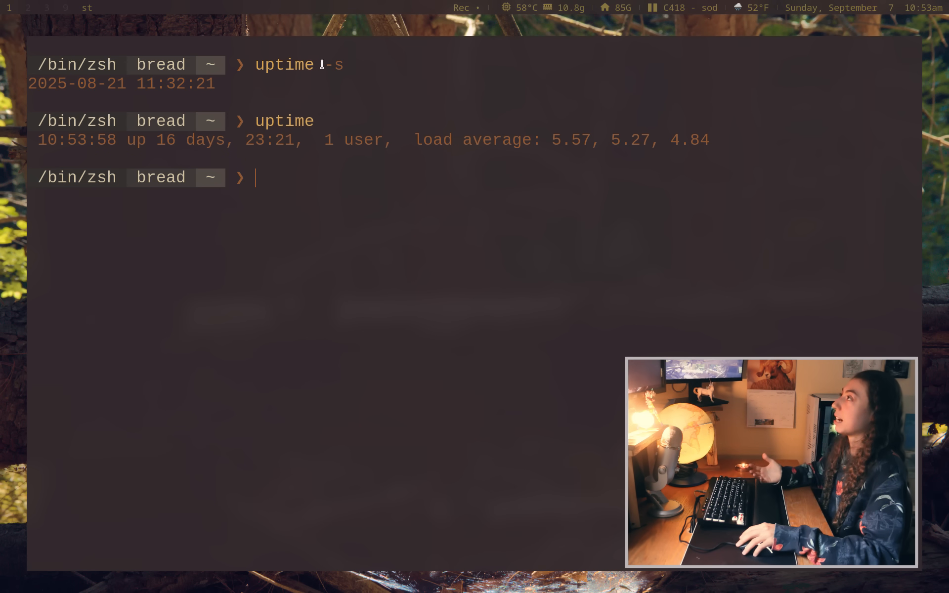
mouse_move(446, 102)
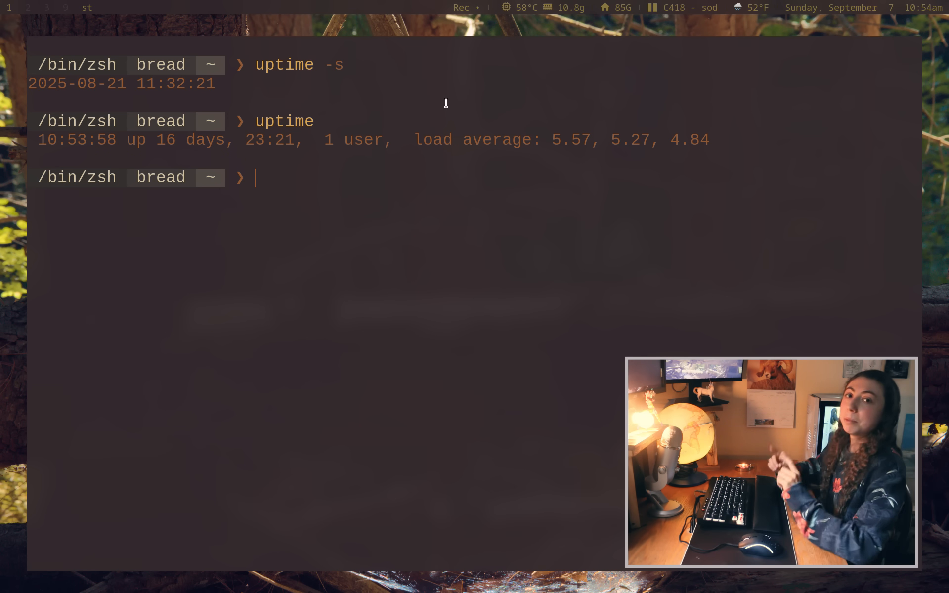
key("ctrl+l")
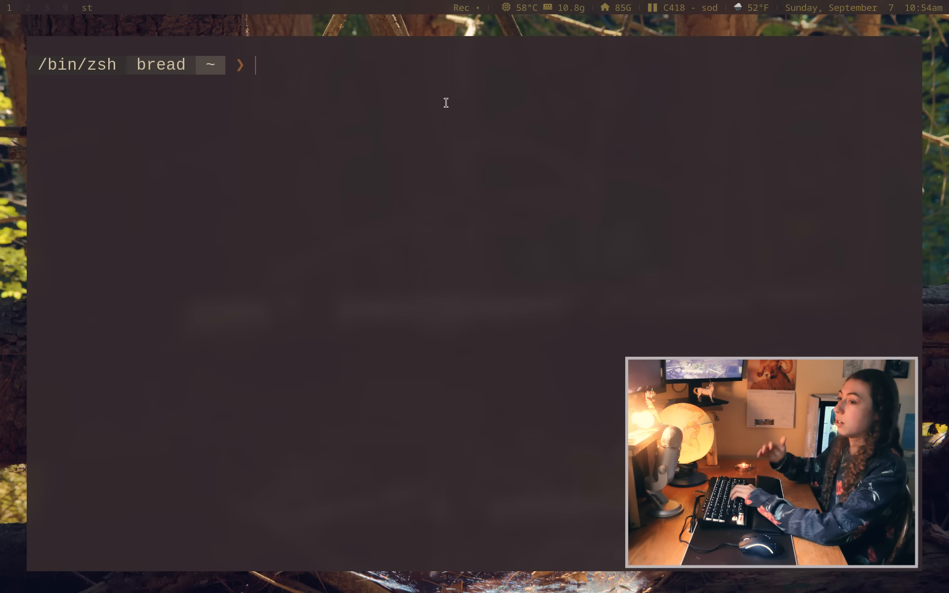
Step: Run mkdir -p mydirectory/{dir1,dir2,dir3/{dir4,dir5}} and confirm the six directories with tree
type("mk")
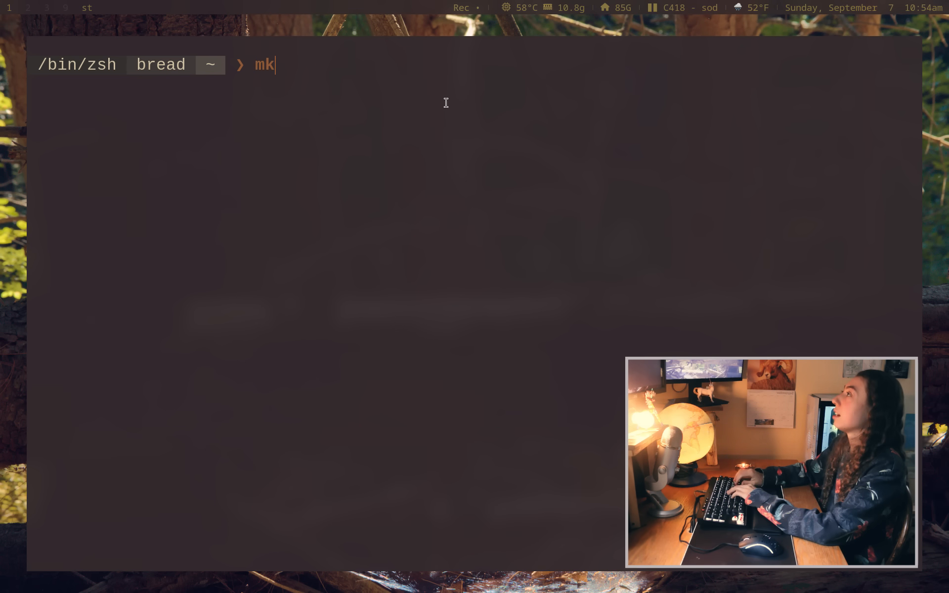
type("dir -p")
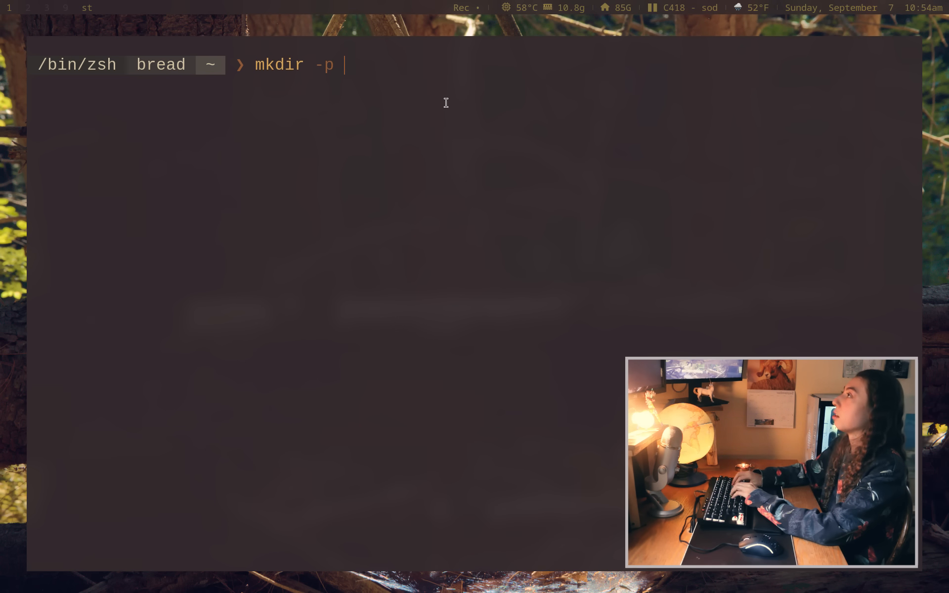
type("mydirectory")
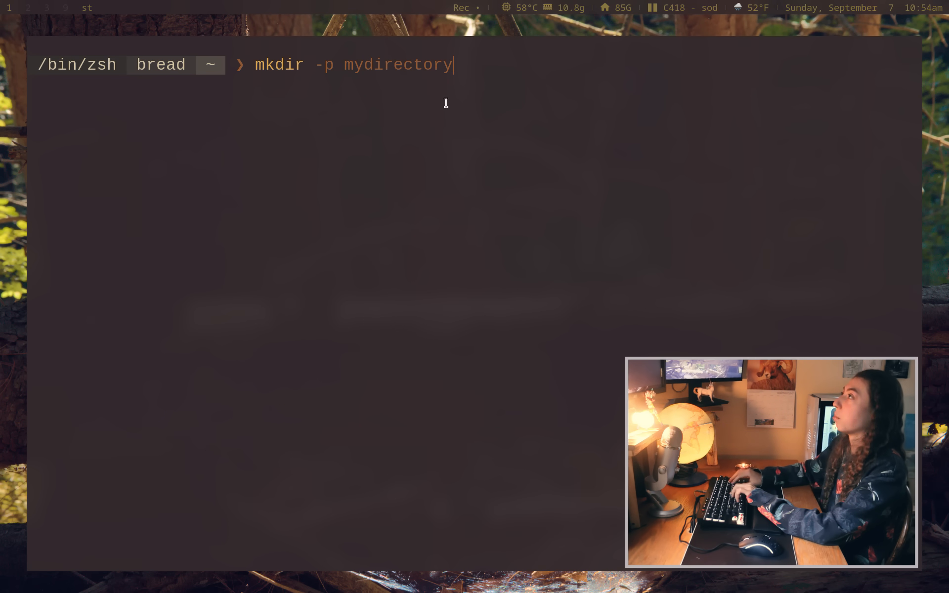
type("/")
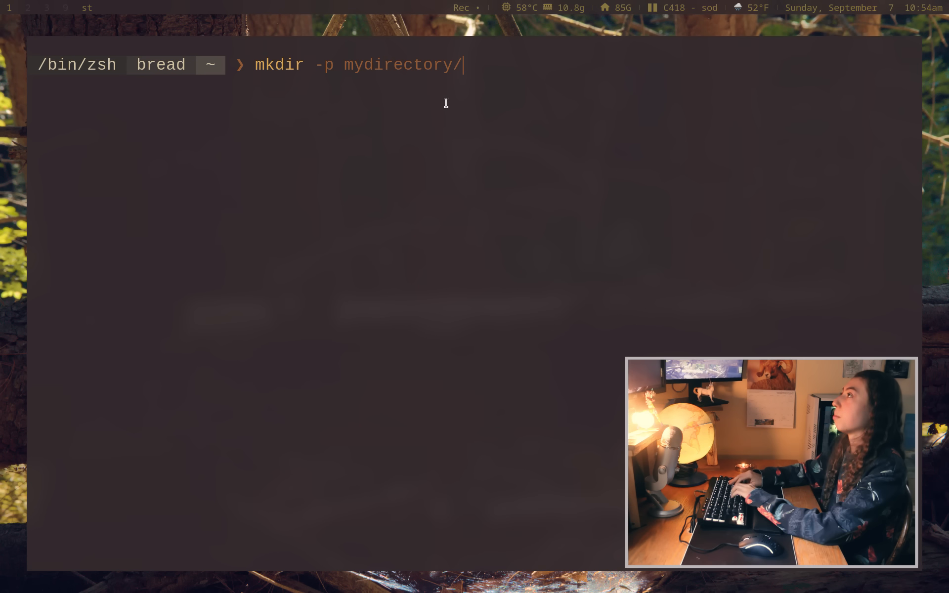
type("{dir1,dir")
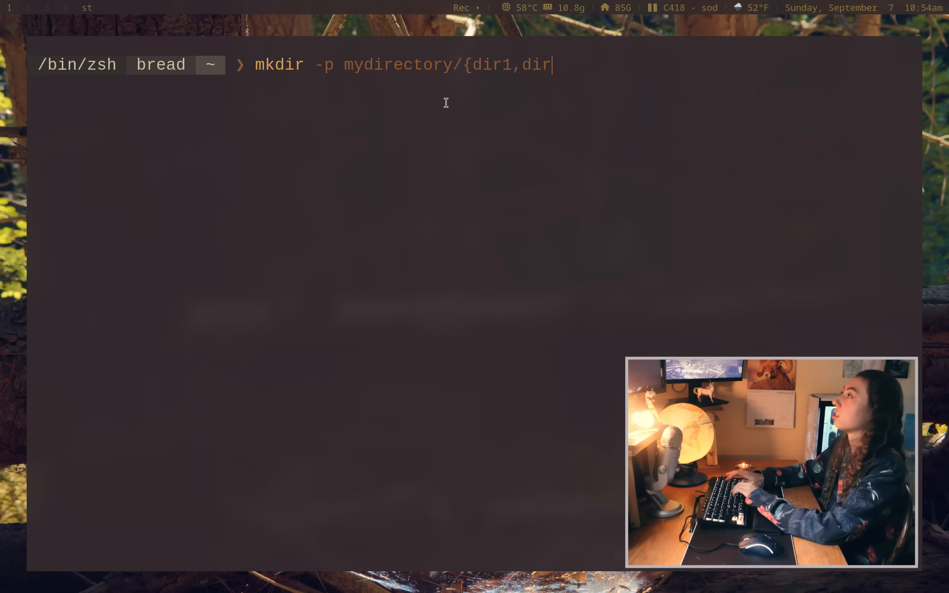
type("2,dir3")
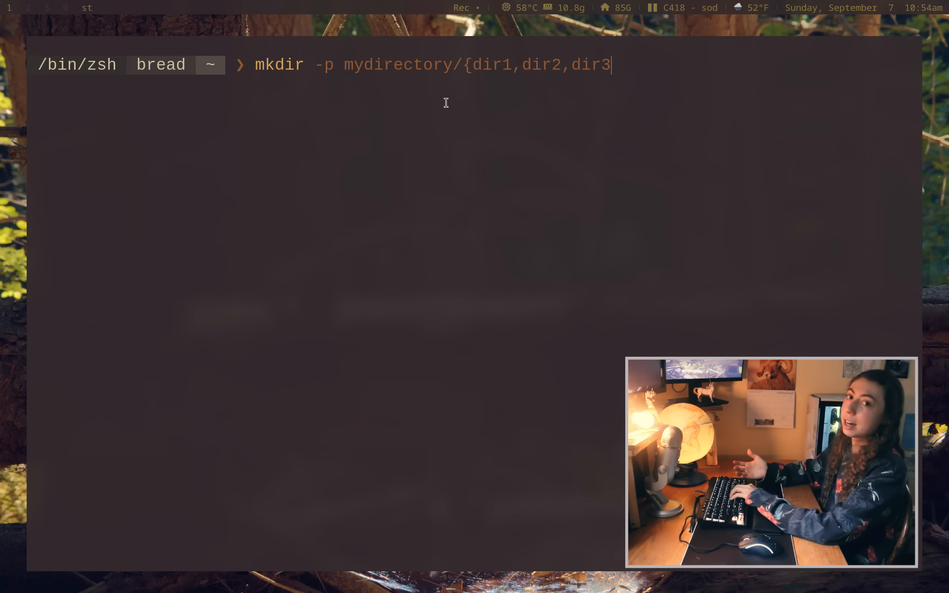
type("/dir4,")
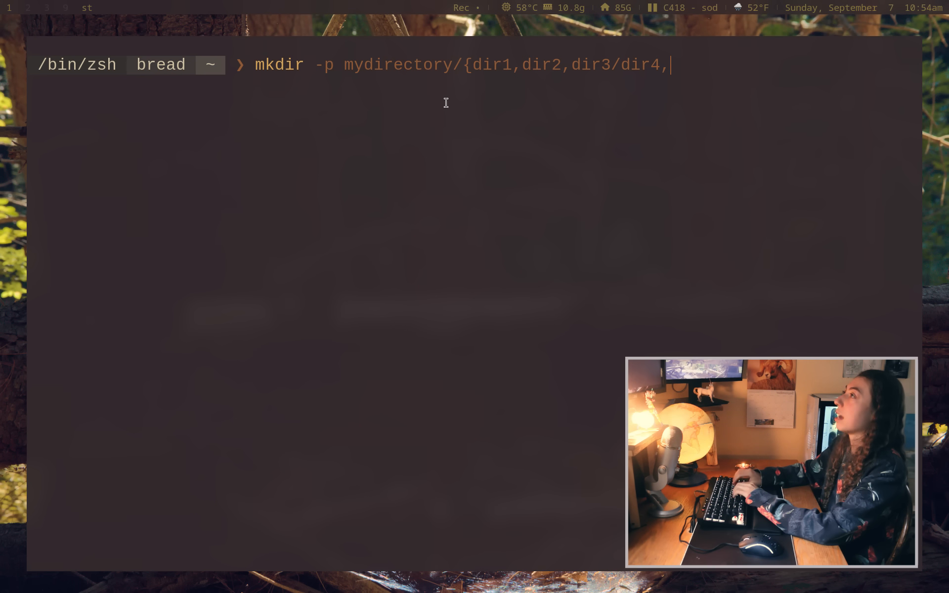
type("{d")
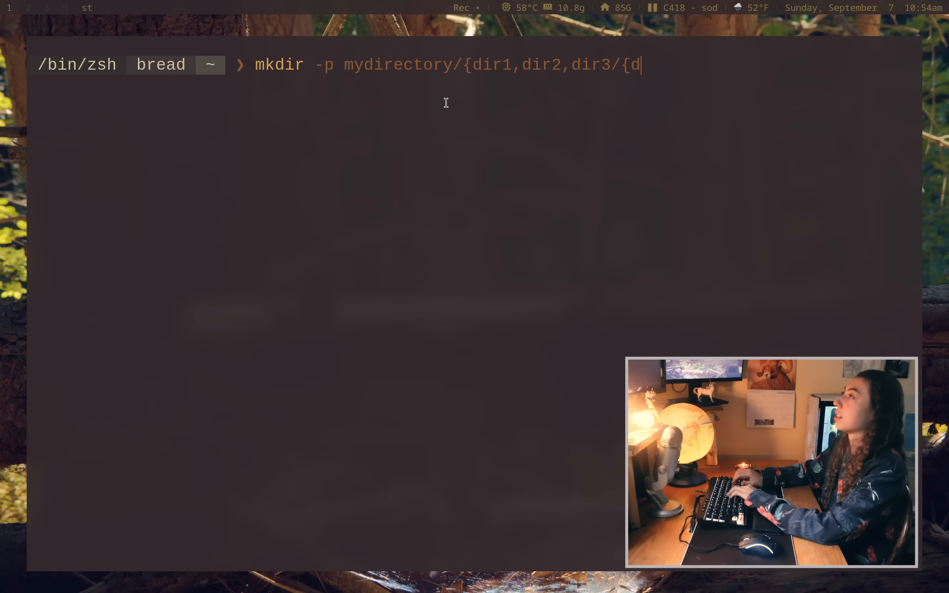
type("ir4,dir5")
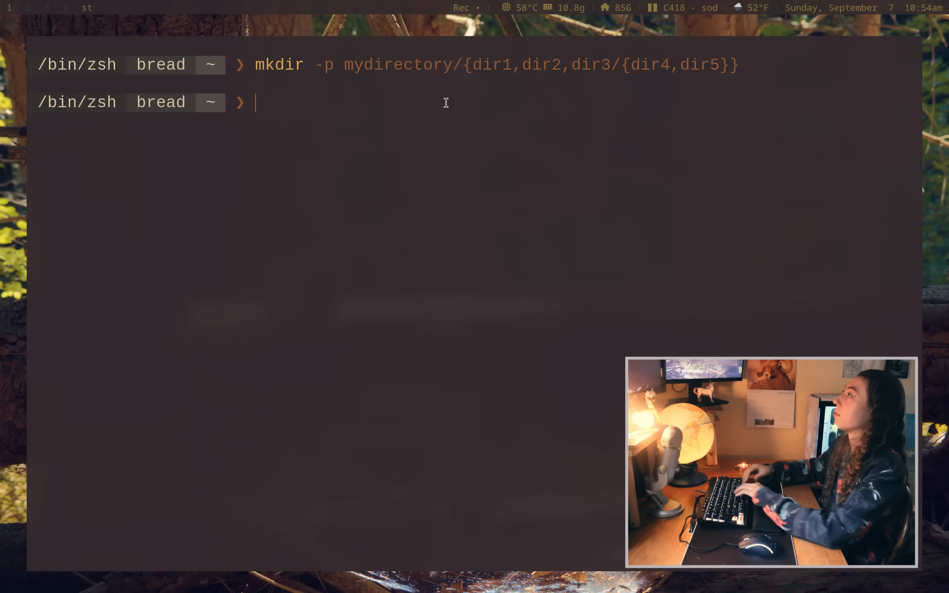
type("tree mydirectory")
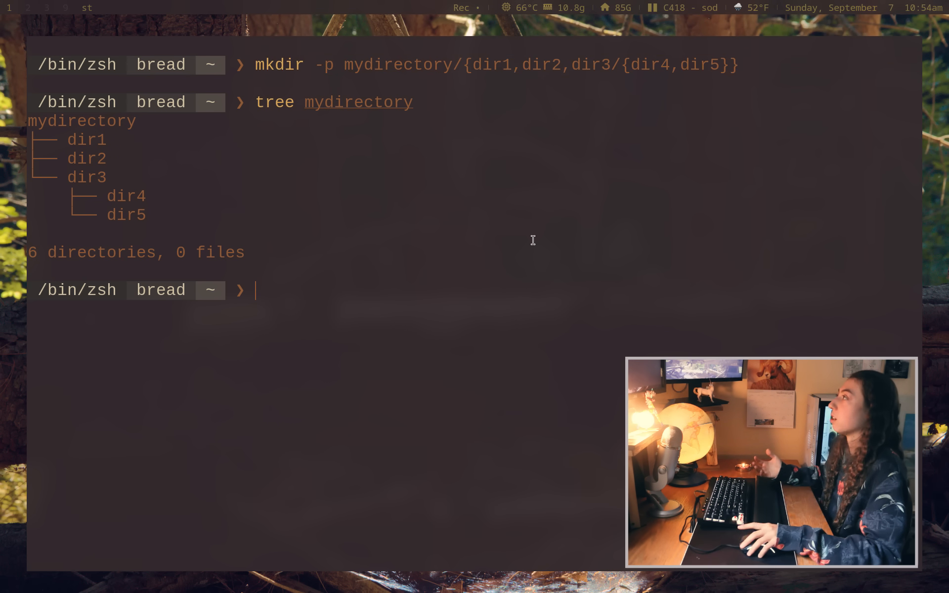
mouse_move(610, 212)
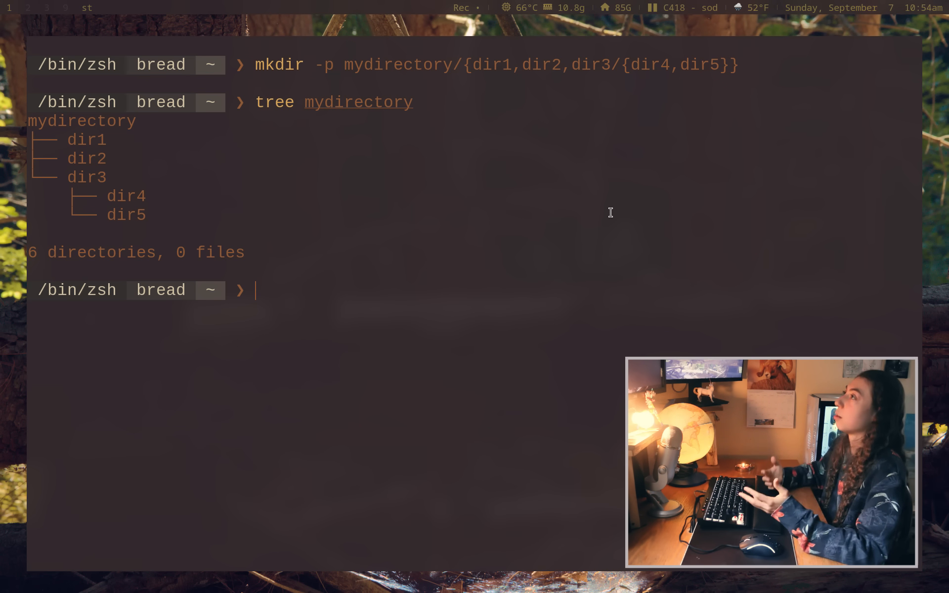
mouse_move(649, 88)
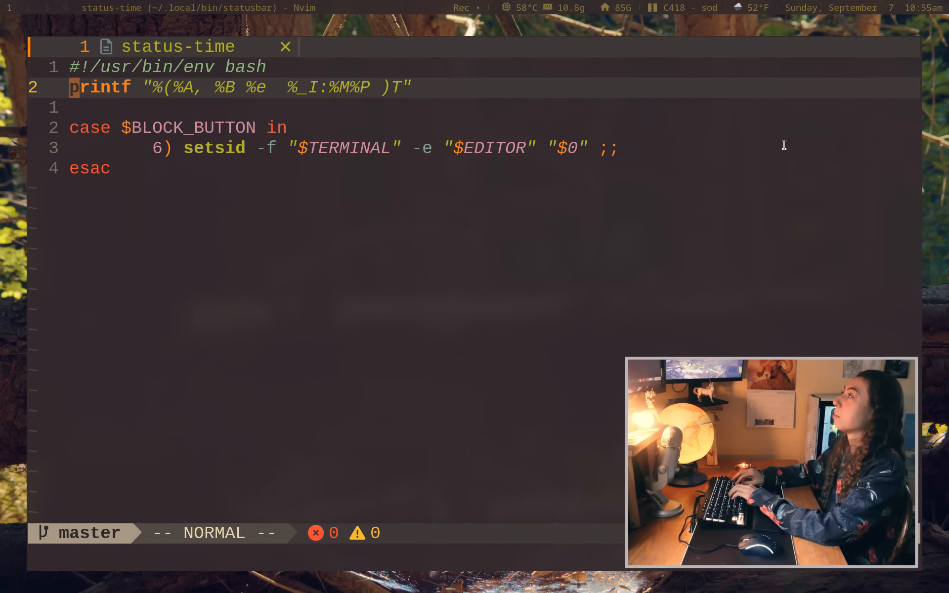
mouse_move(616, 118)
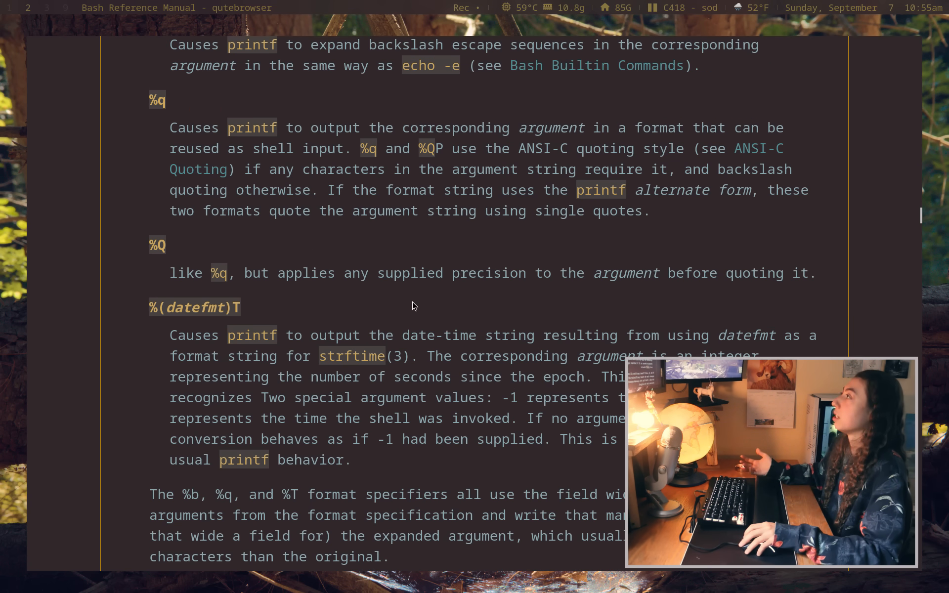
Step: Alt+Tab to qutebrowser showing the Bash manual's printf %(datefmt)T section
key("alt+Tab")
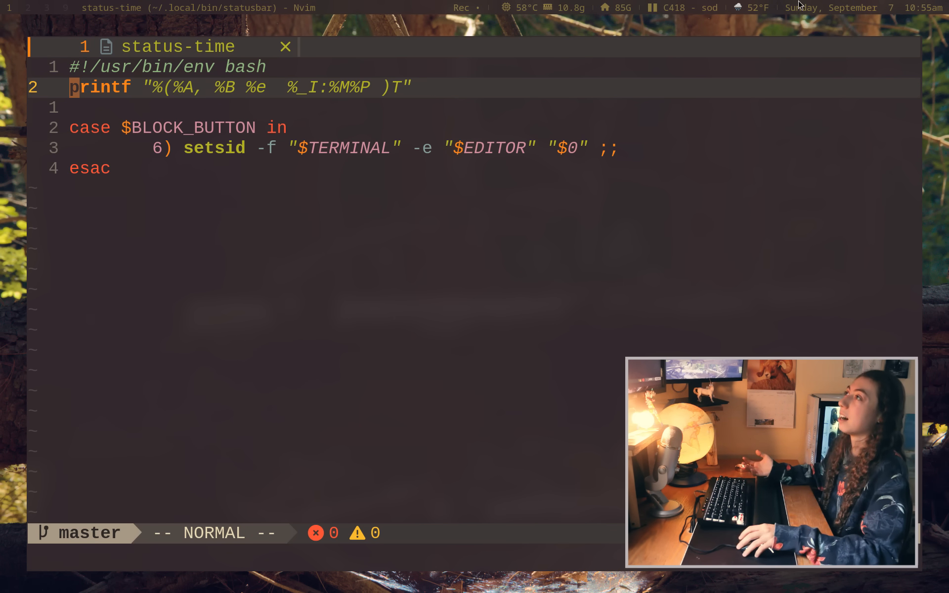
mouse_move(786, 51)
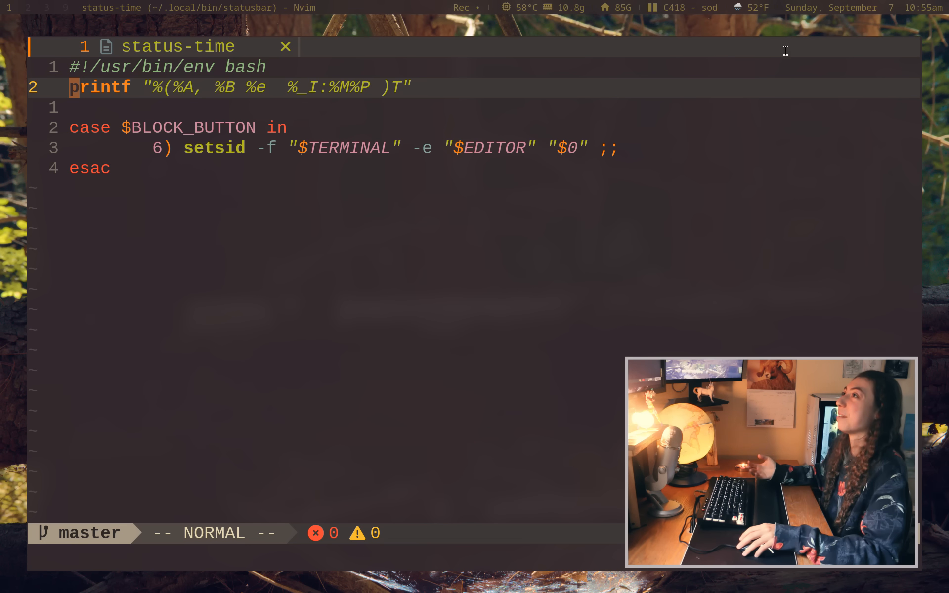
mouse_move(762, 164)
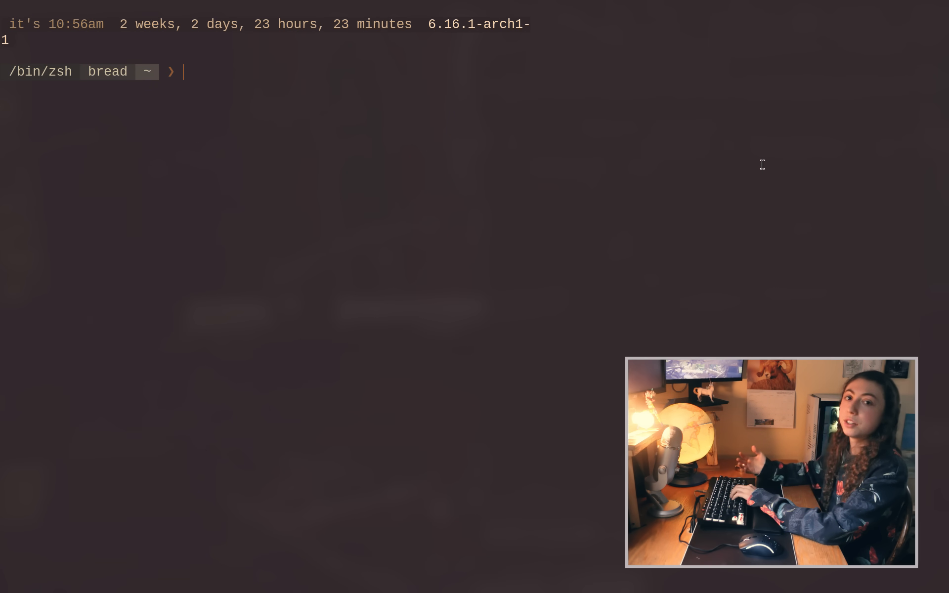
Step: Run print -P '%D{%A}\n' to print Sunday, then begin a man command
type("p")
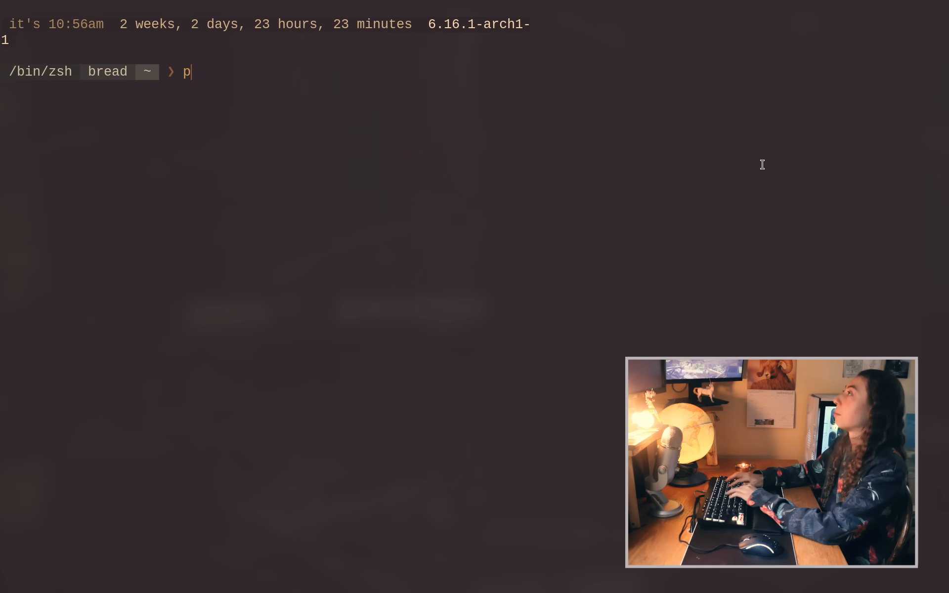
type("rint -P '")
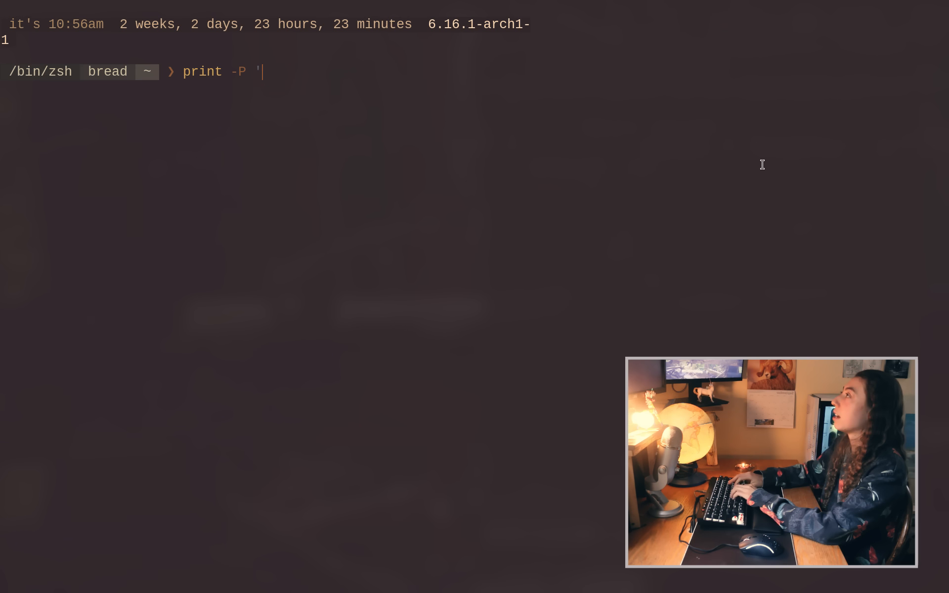
type("%D")
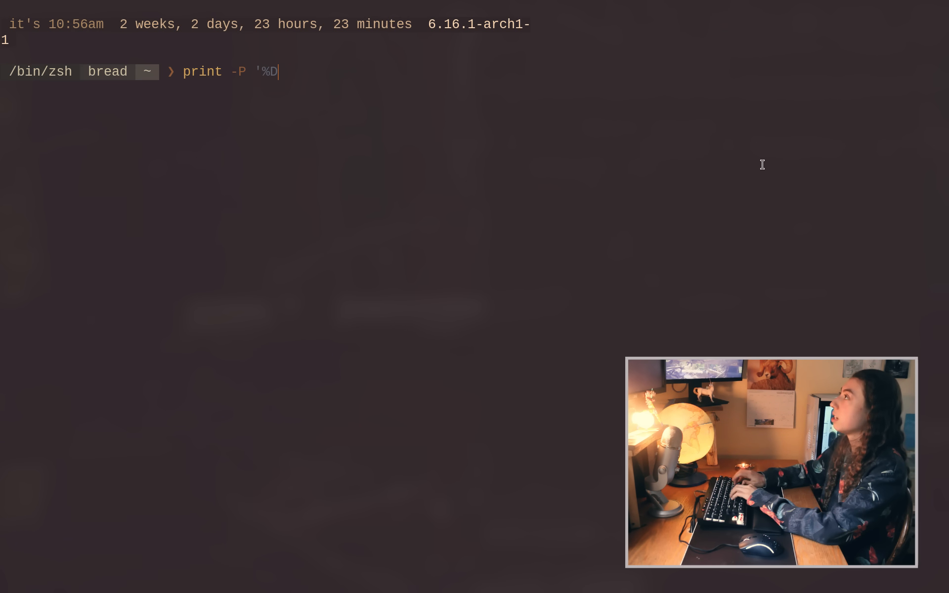
type("{")
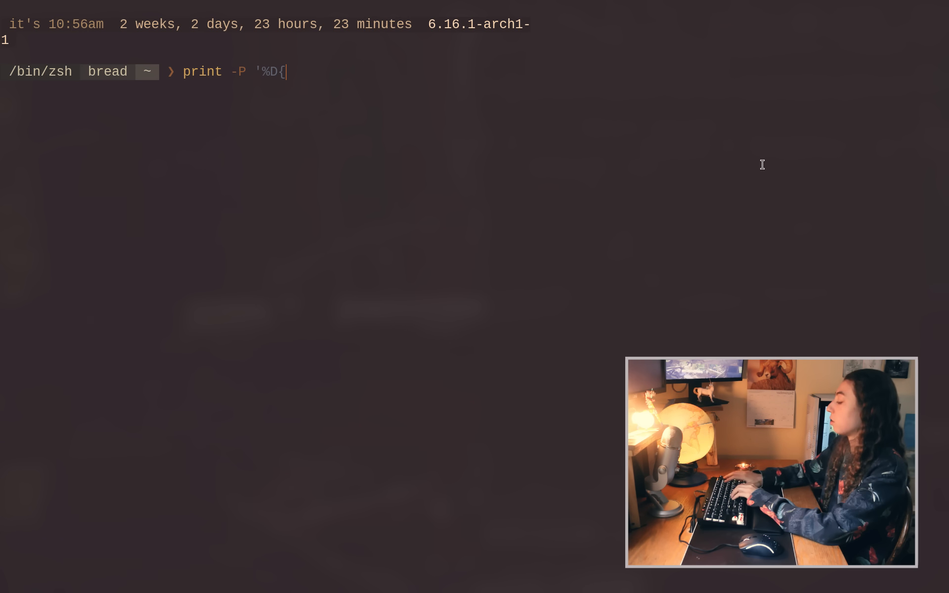
type("%A")
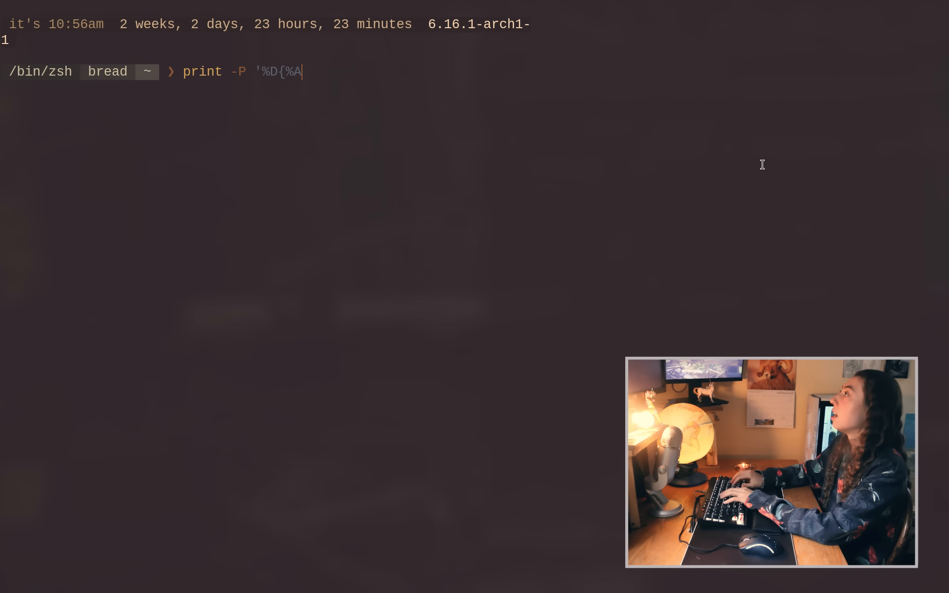
type("}\\n")
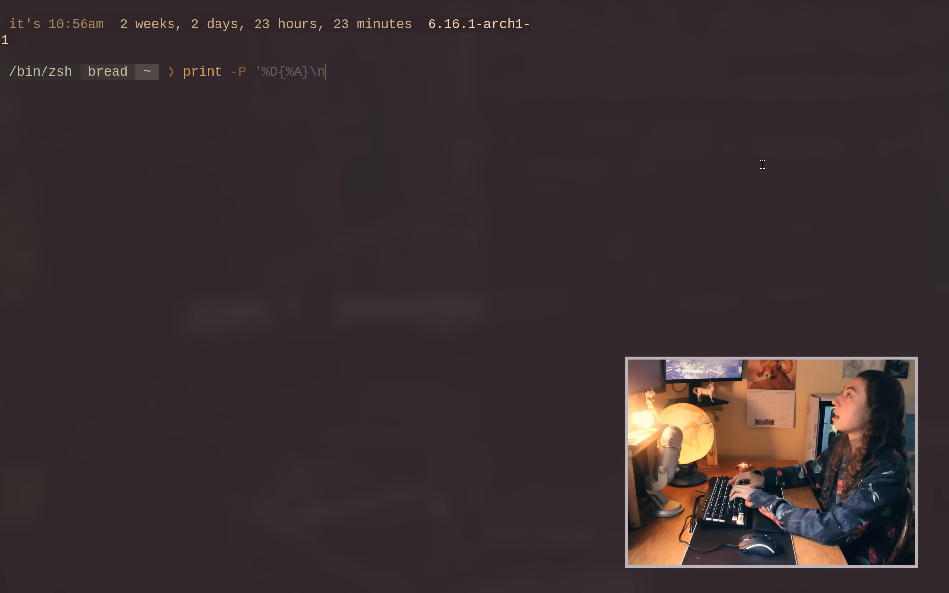
type("'")
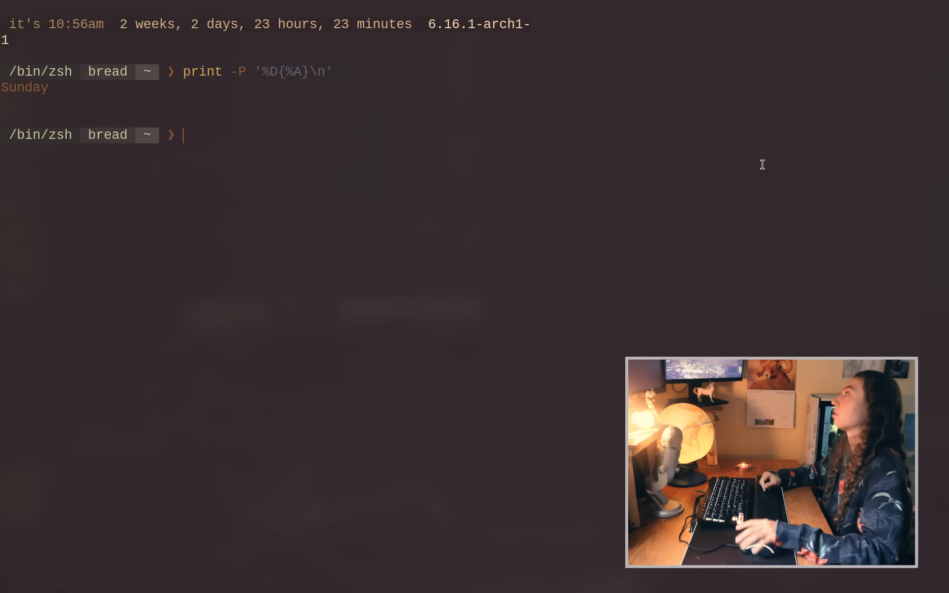
mouse_move(525, 239)
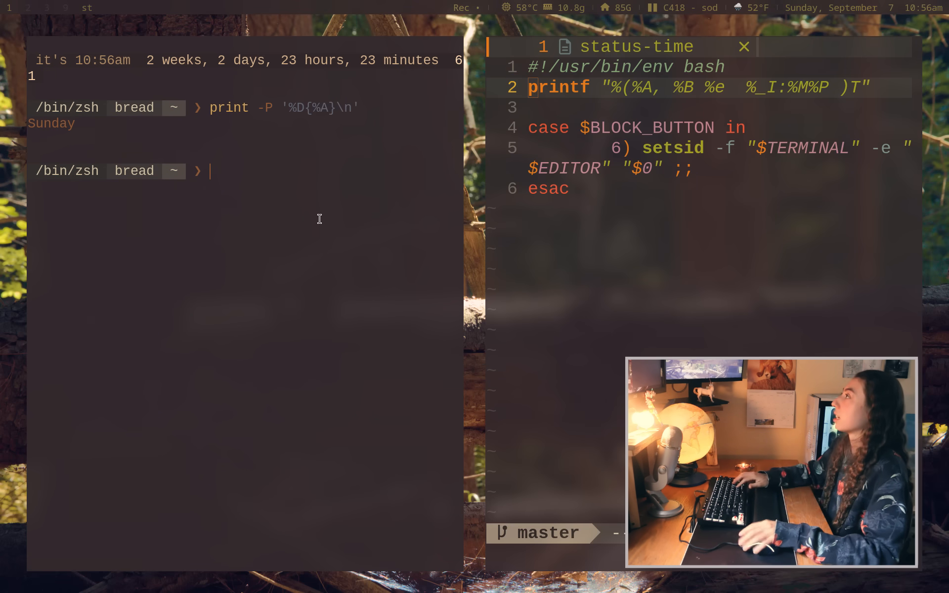
type("man")
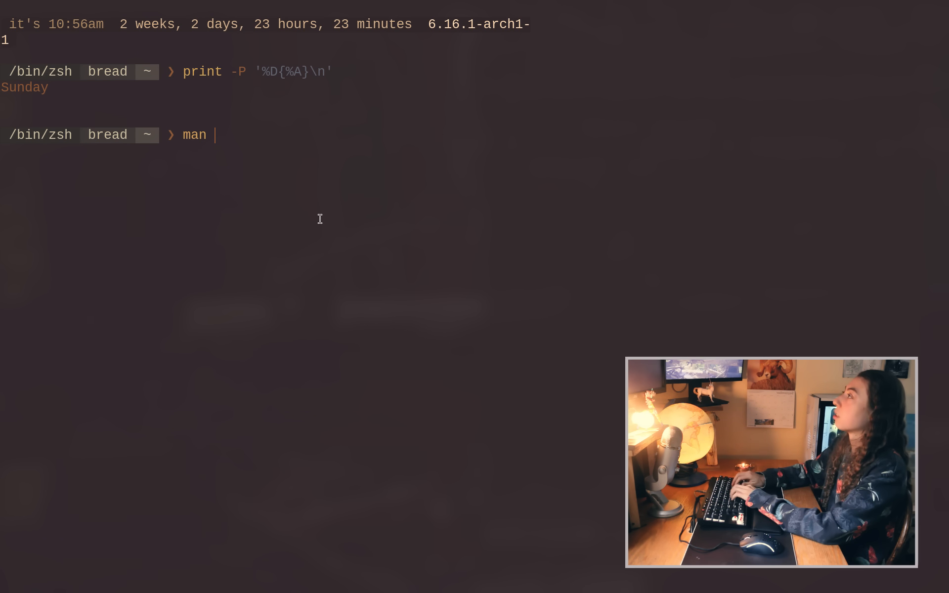
type("dat")
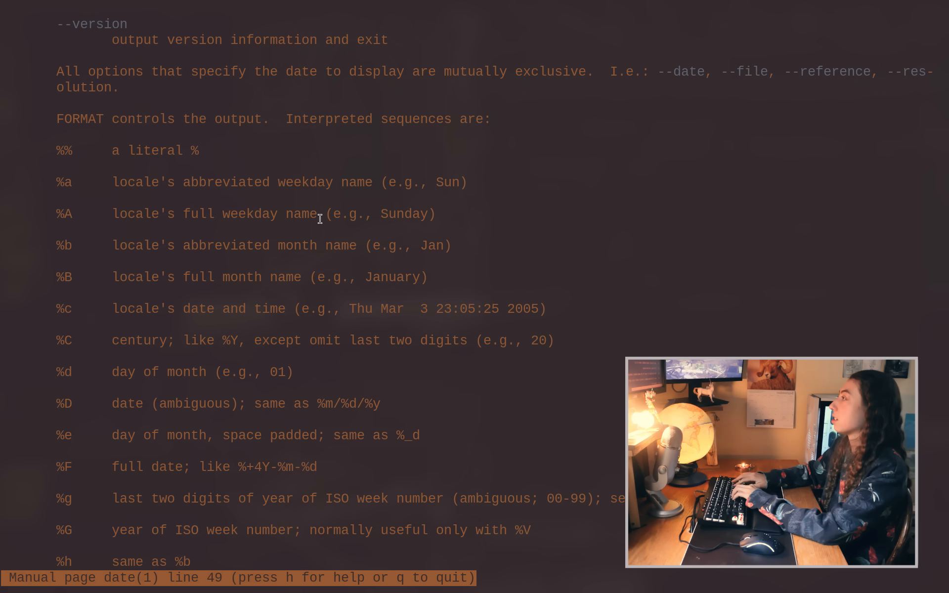
key("q")
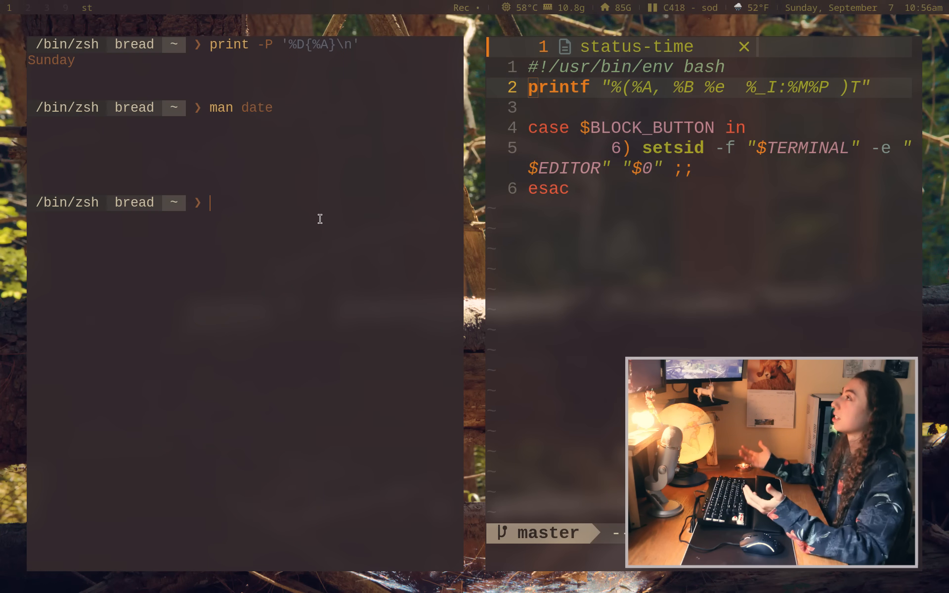